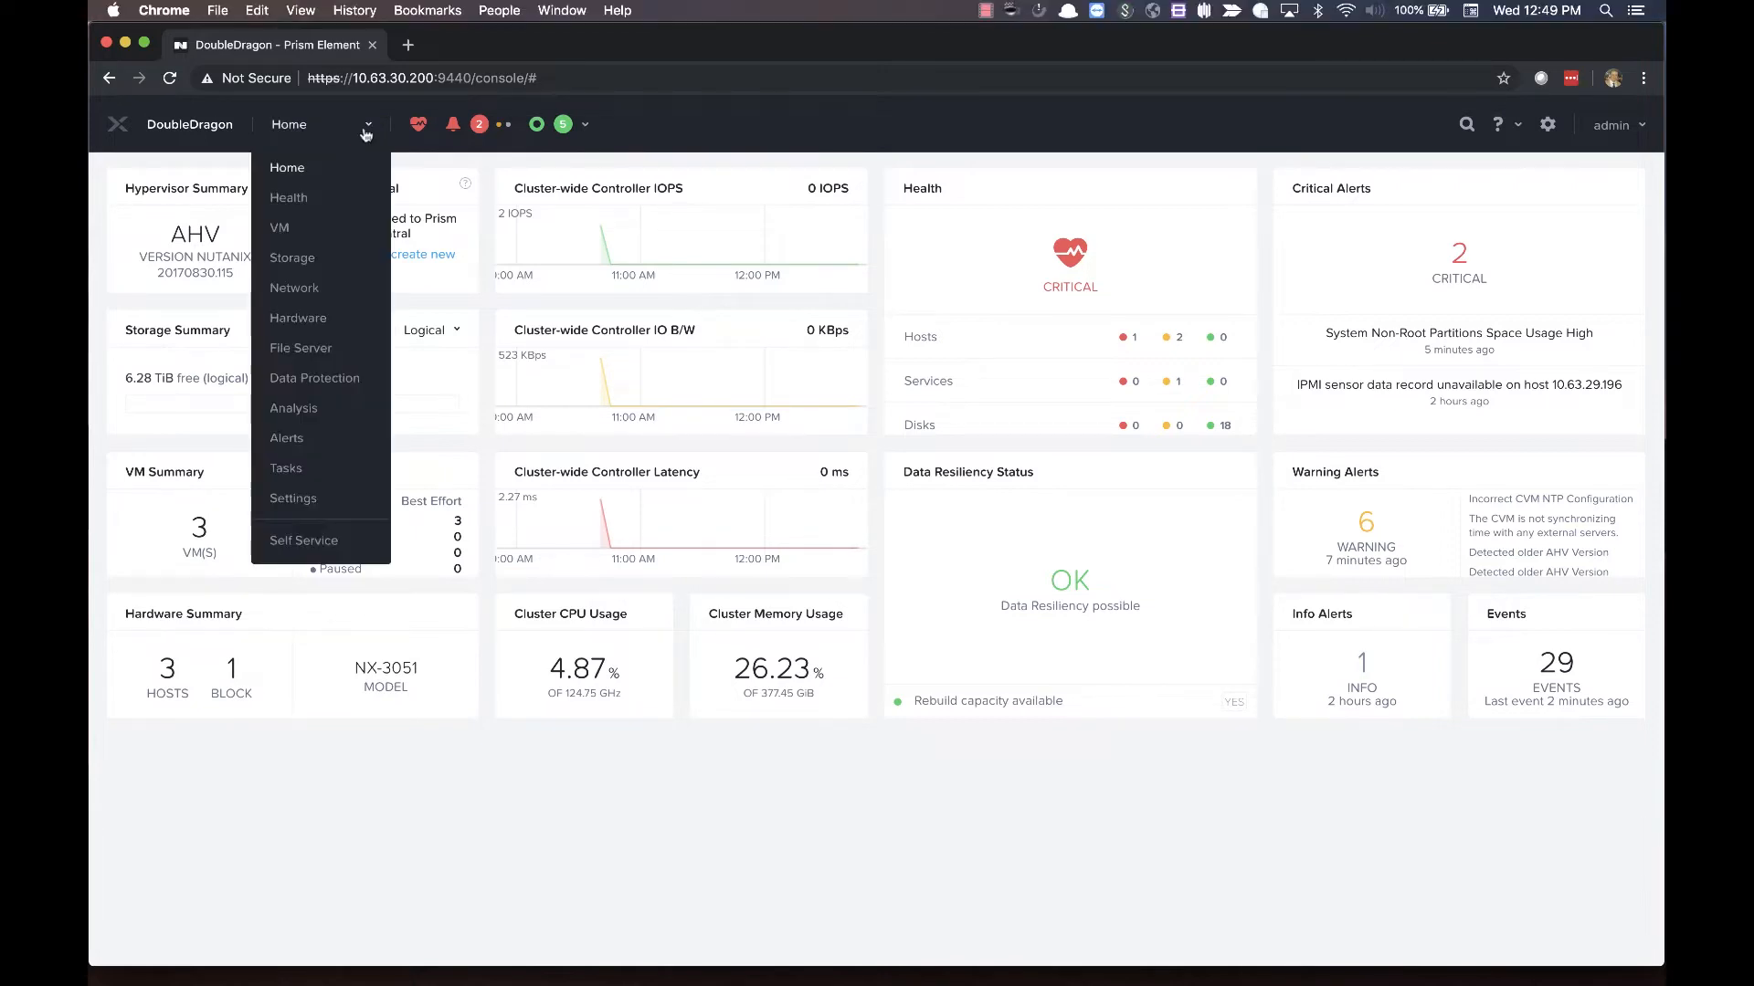
Switch from Home to the Alerts view listing the two unresolved critical alerts
{"action": "left_click", "coordinate": [287, 438]}
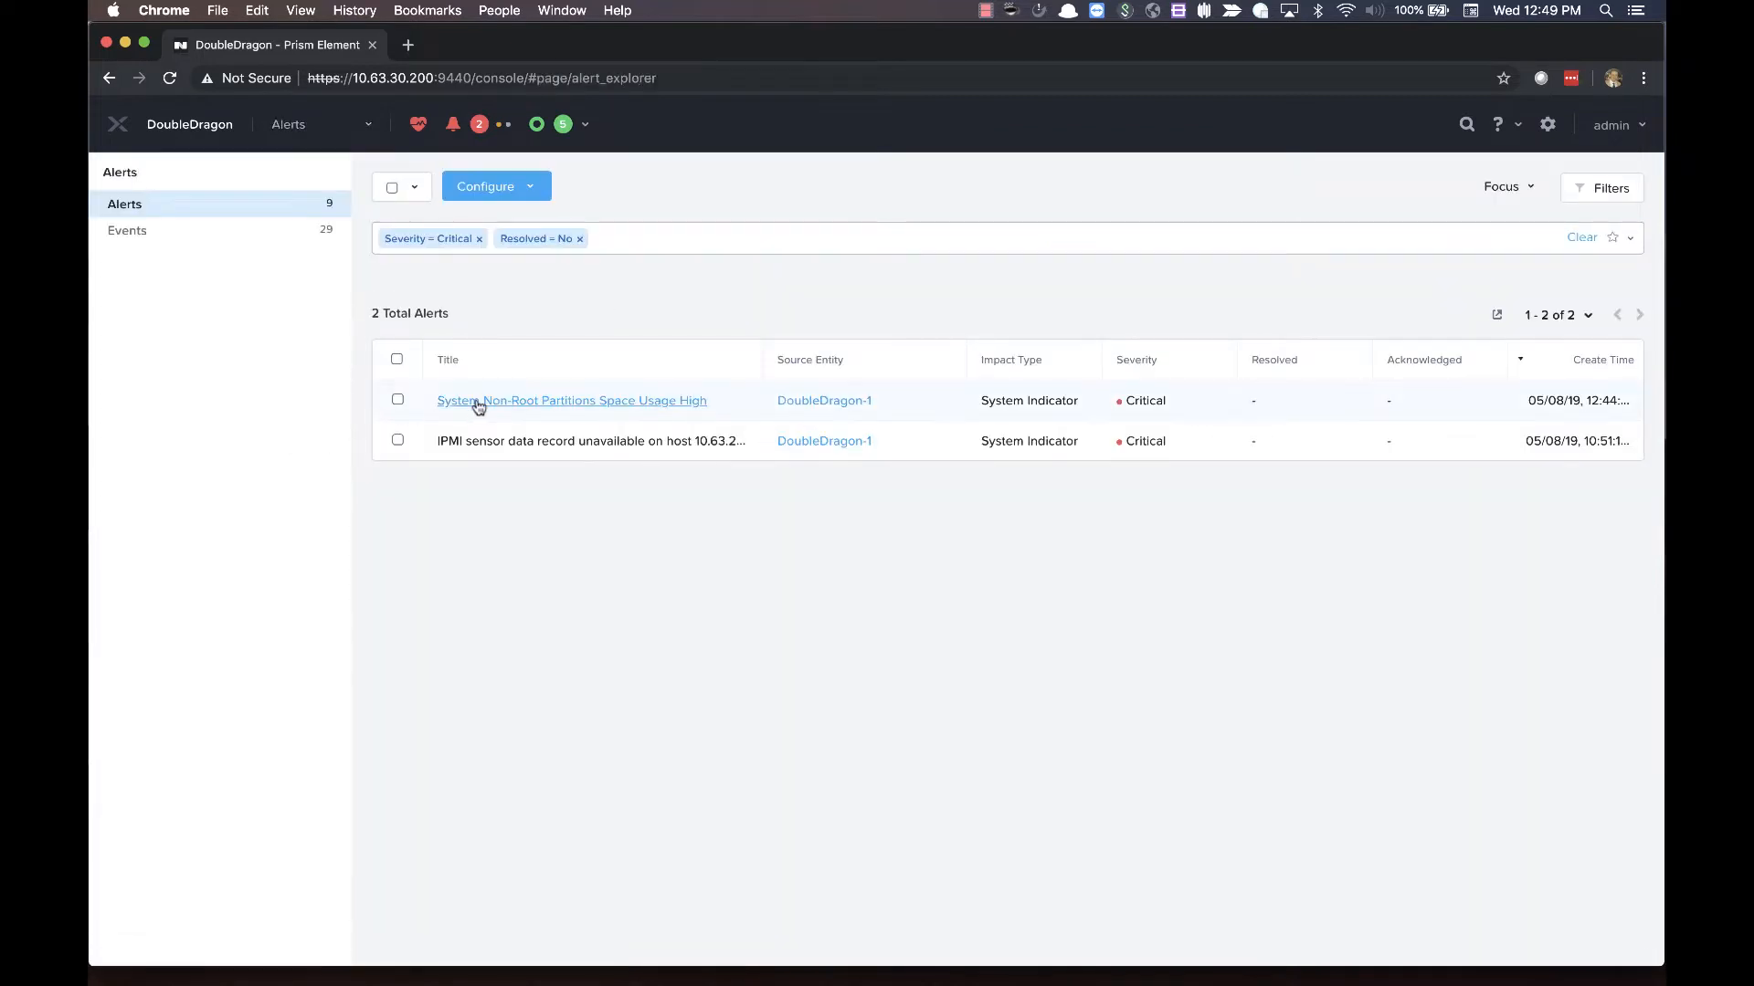
Open the 'System Non-Root Partitions Space Usage High' alert to view its cause and recommendation
{"action": "left_click", "coordinate": [570, 401]}
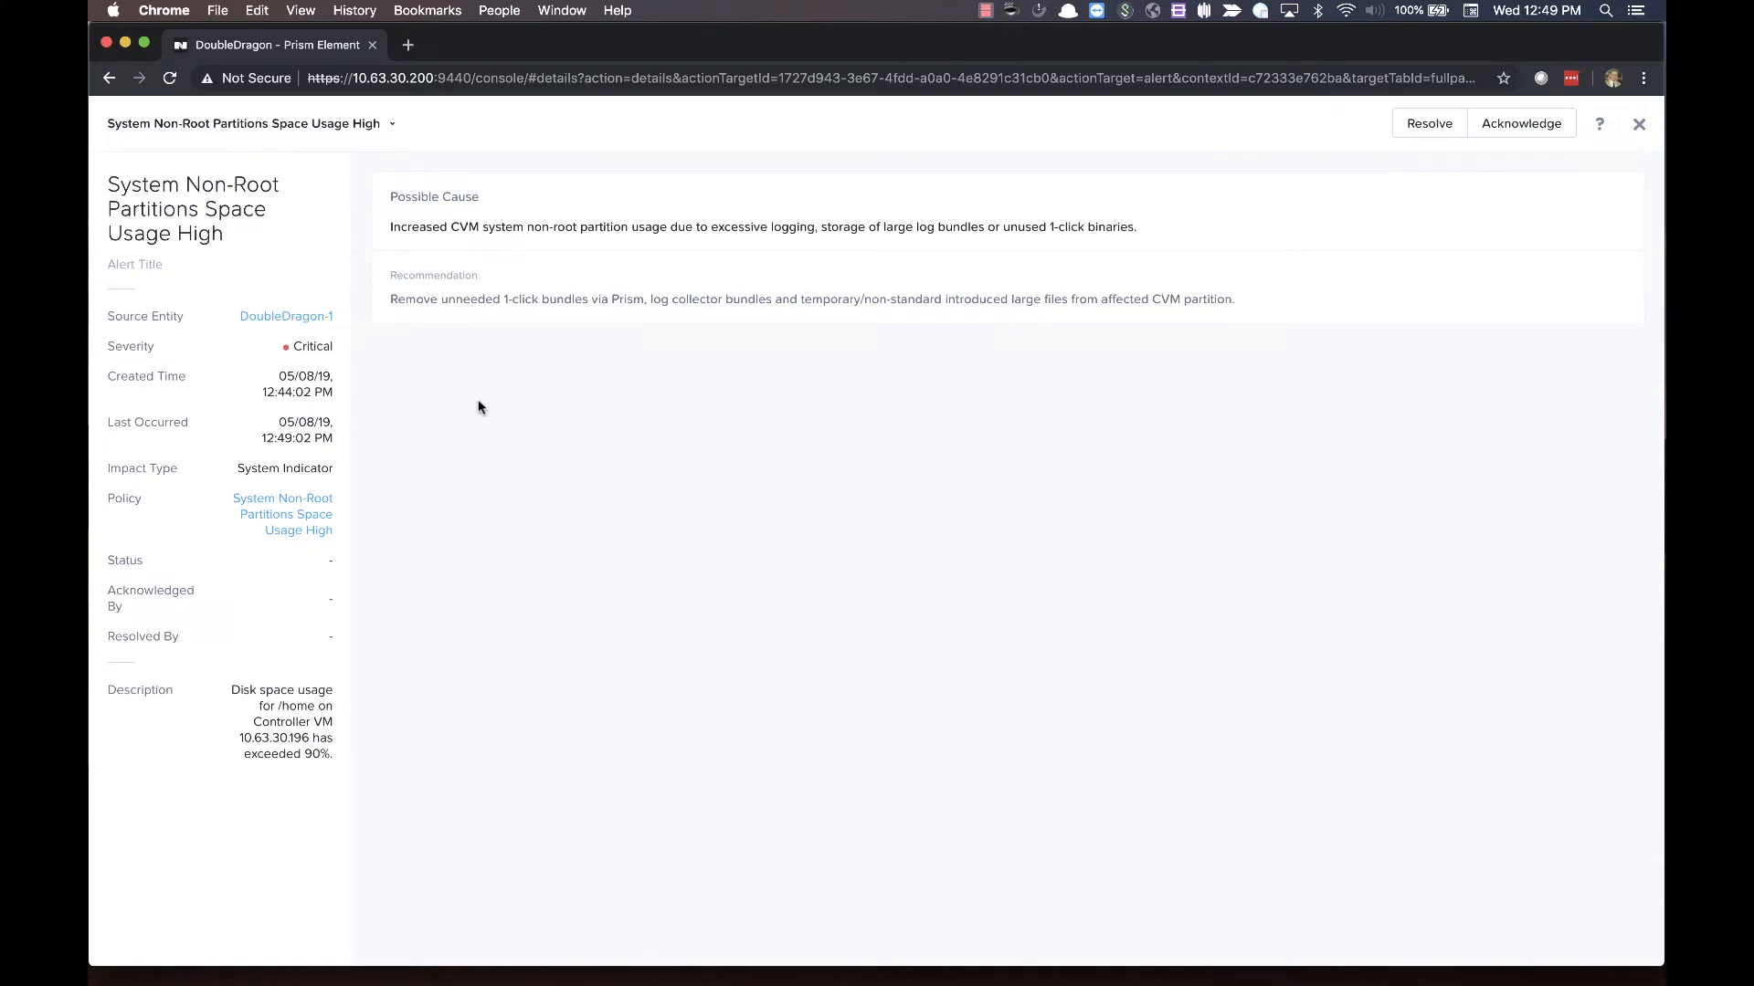
{"action": "mouse_move", "coordinate": [482, 417]}
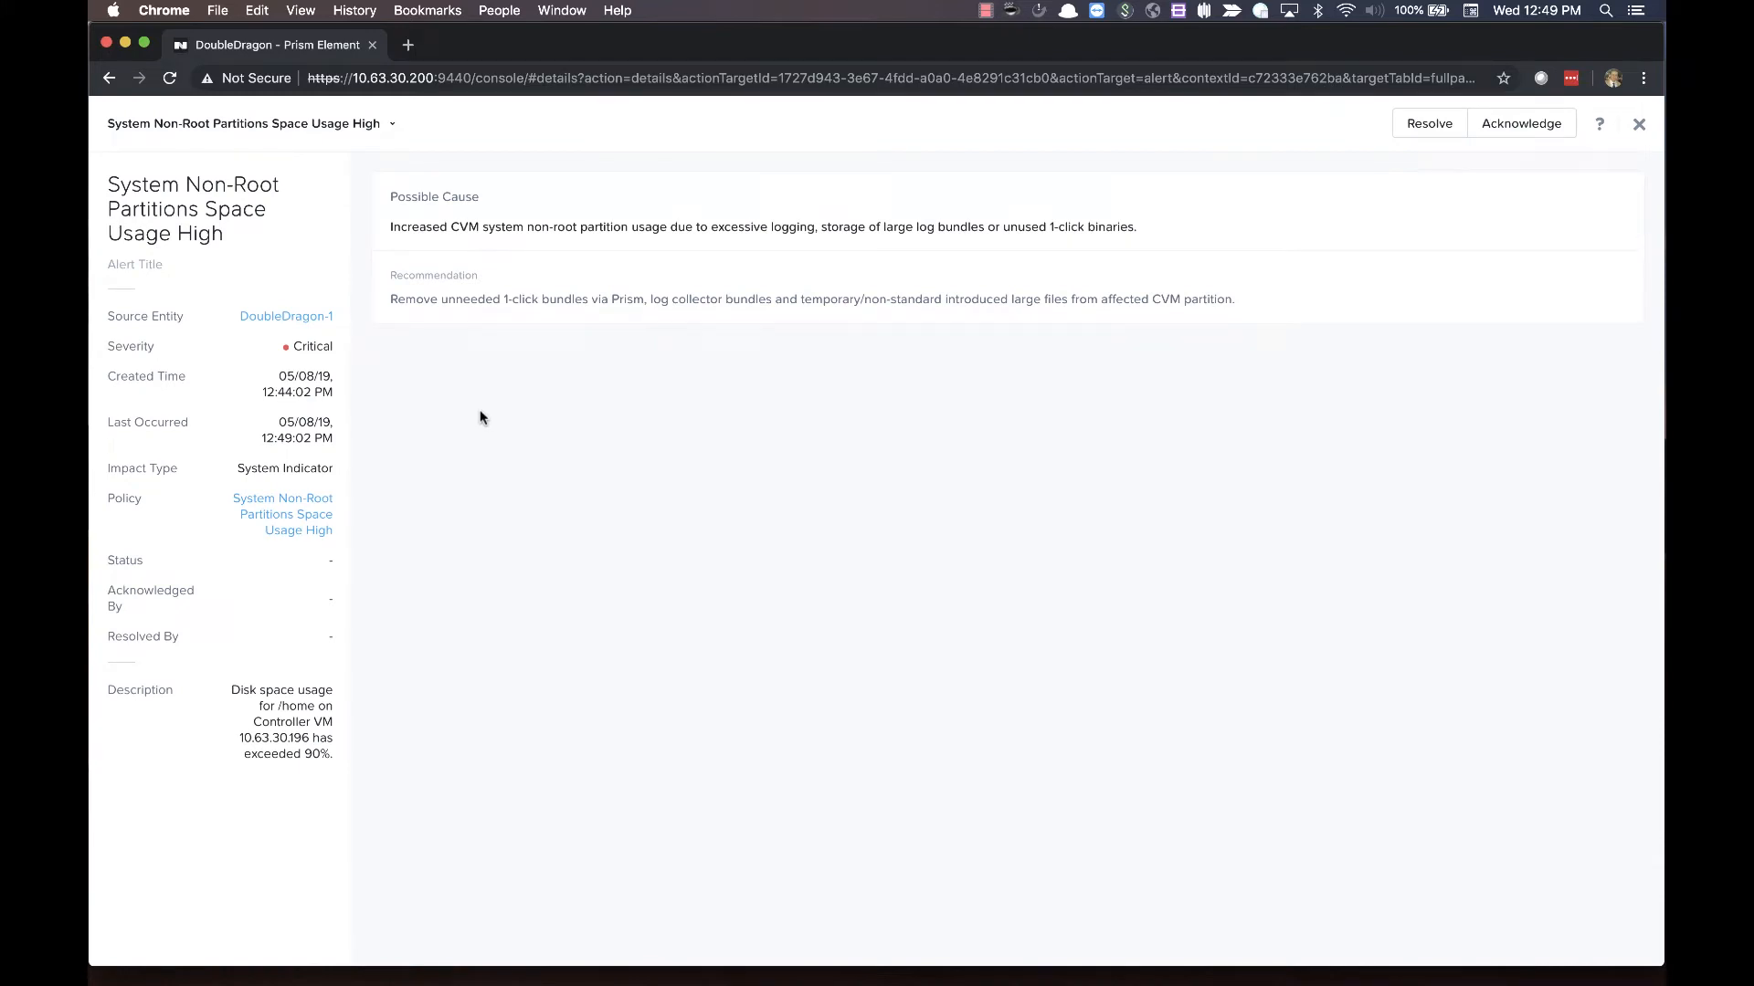
{"action": "mouse_move", "coordinate": [491, 425]}
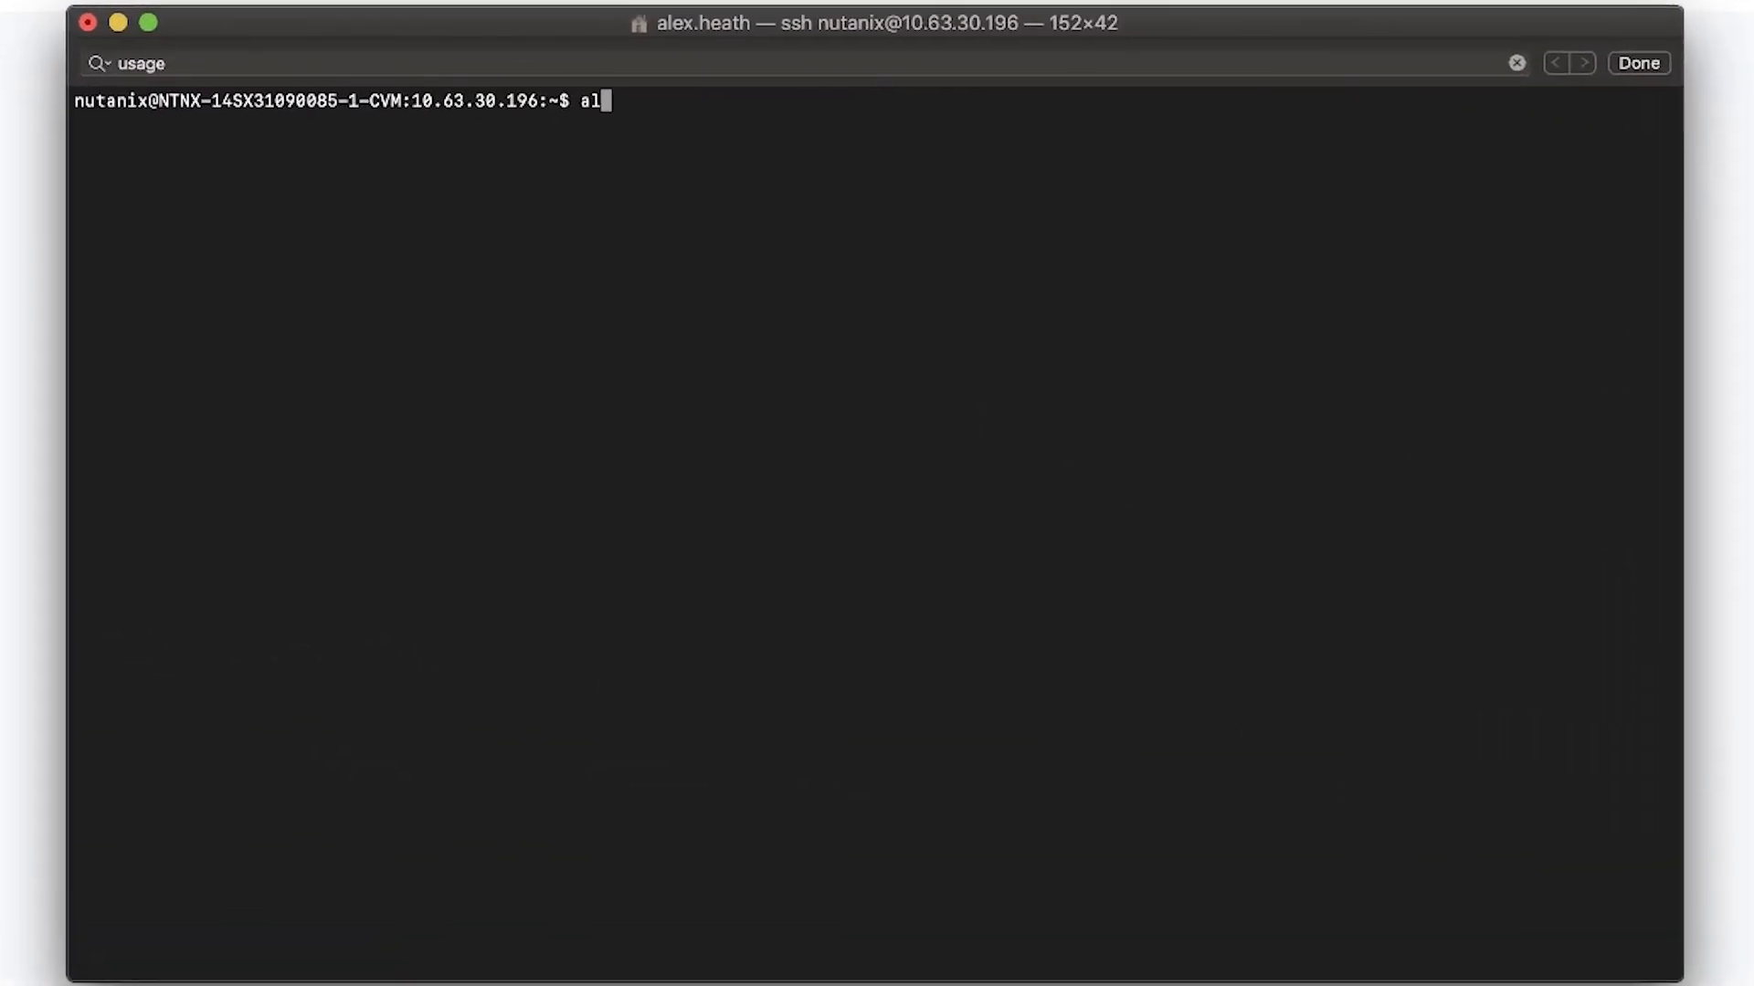
Run 'allssh df -h' on the CVM and scroll through each node's partition usage
{"action": "type", "text": "lssh"}
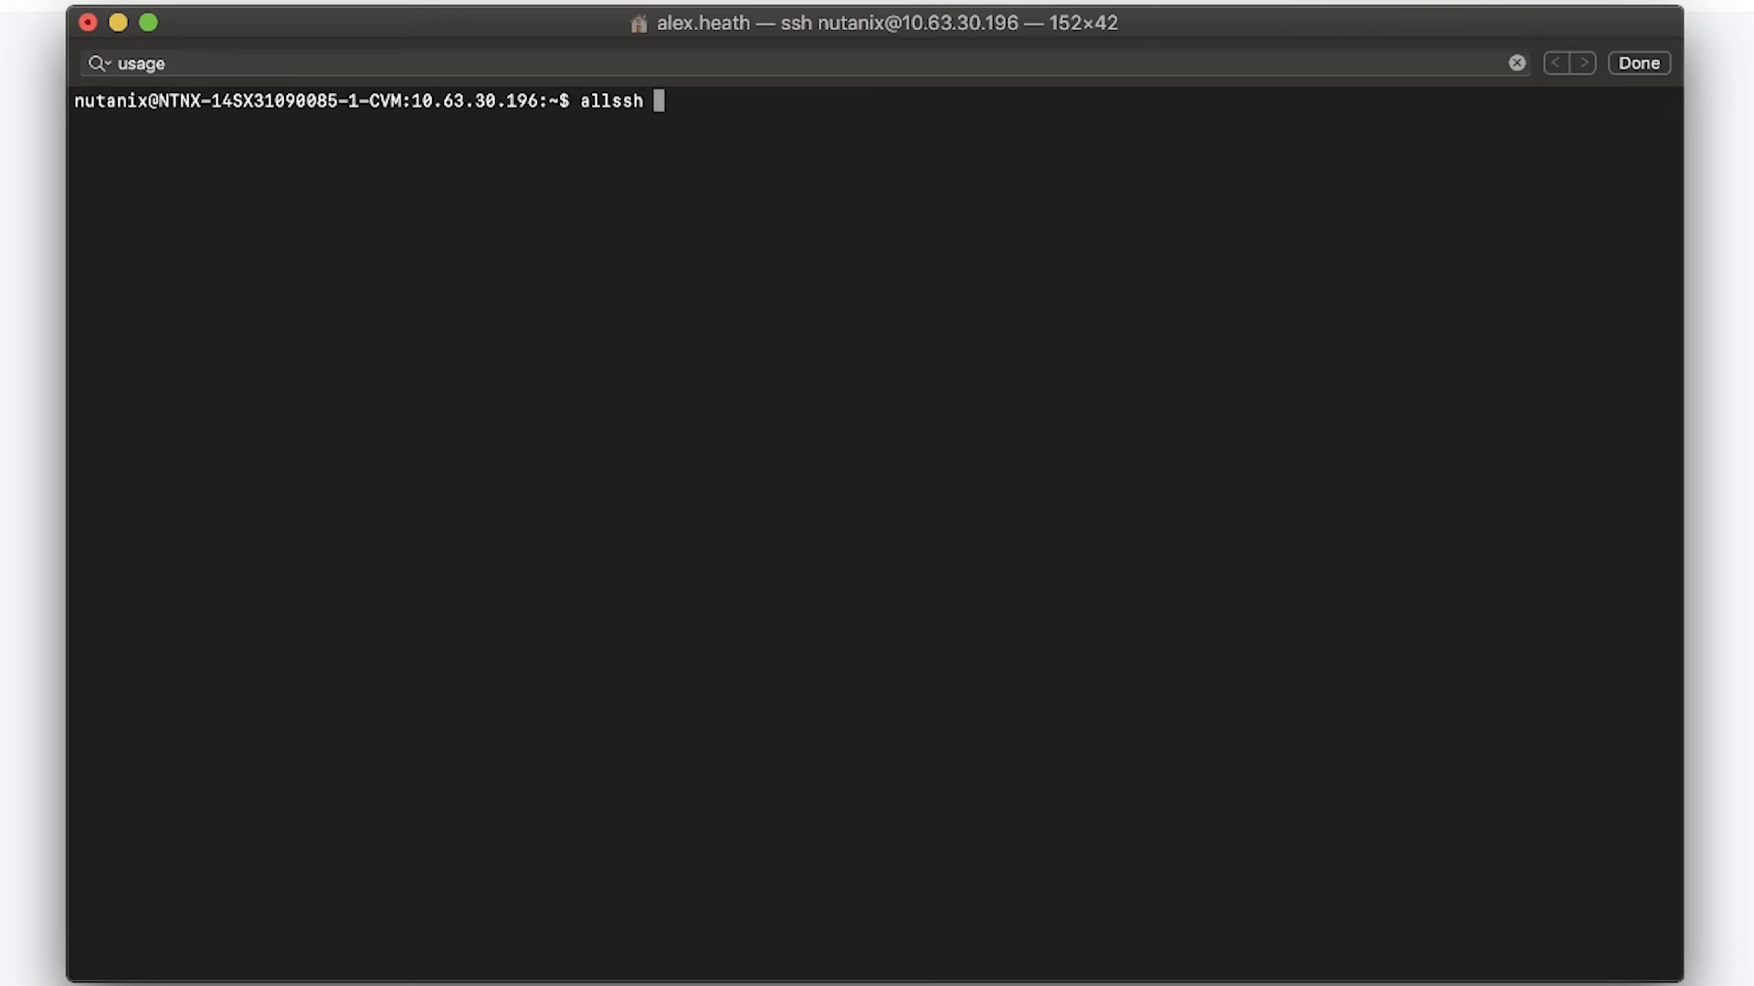
{"action": "type", "text": "df -h"}
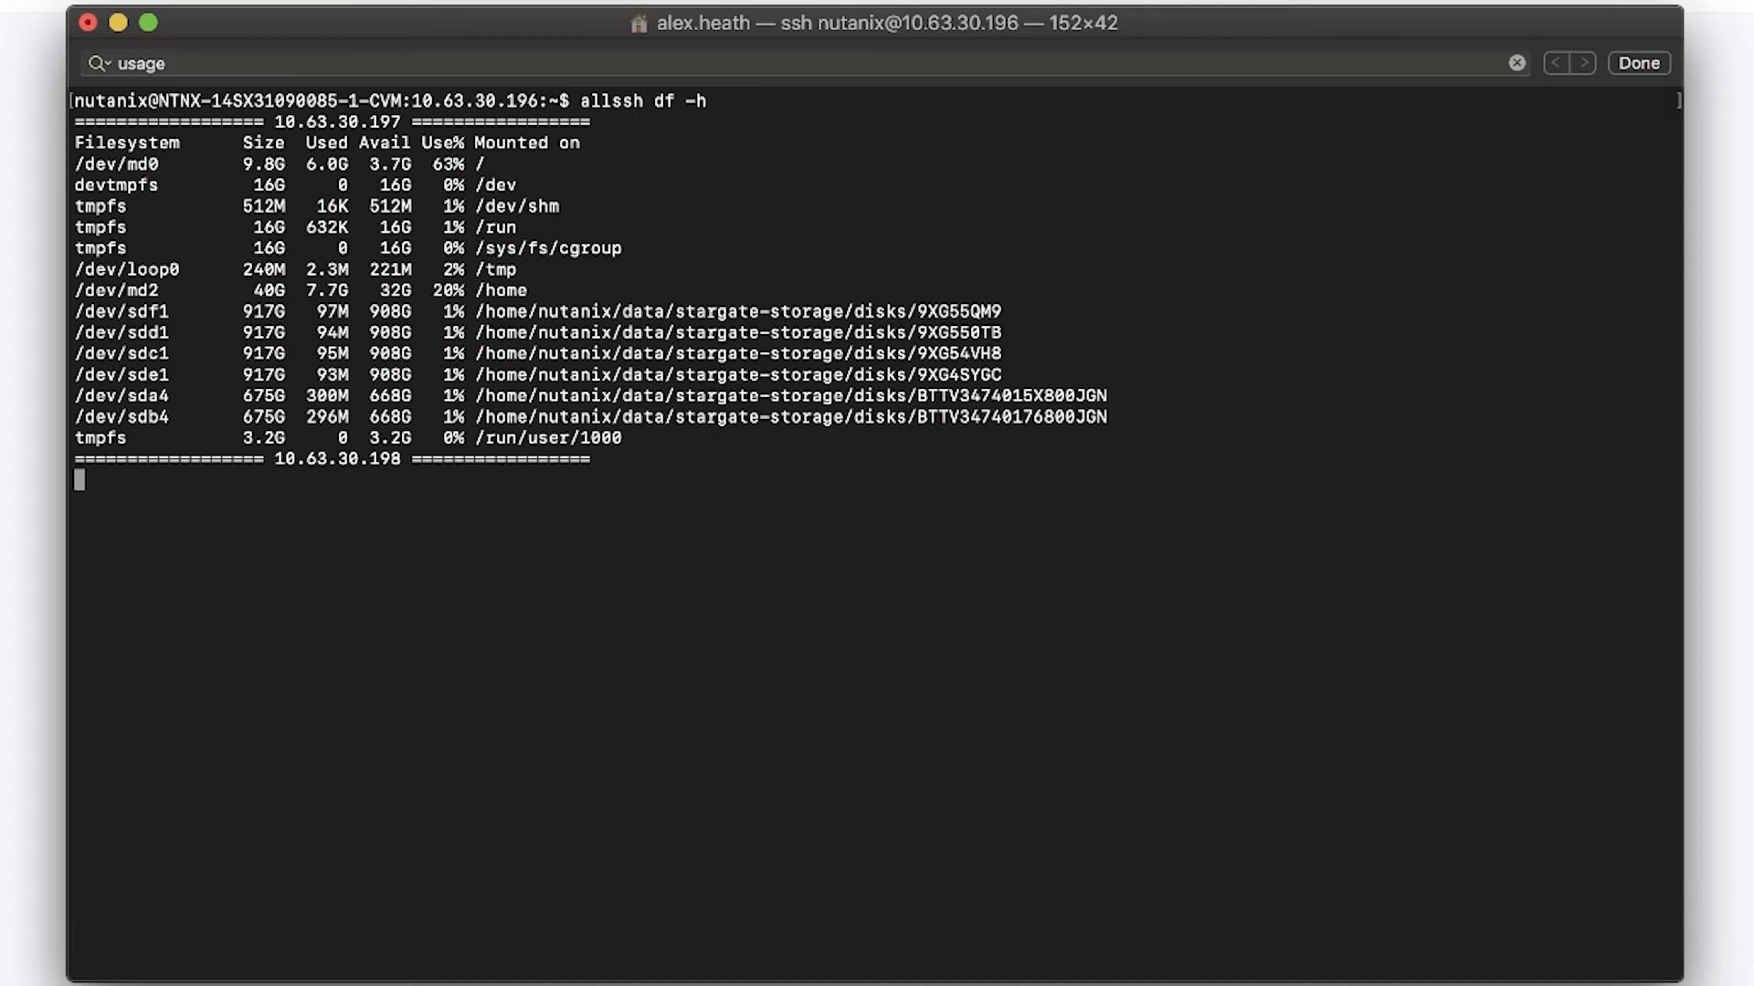
{"action": "scroll", "scroll_direction": "down", "scroll_amount": 3}
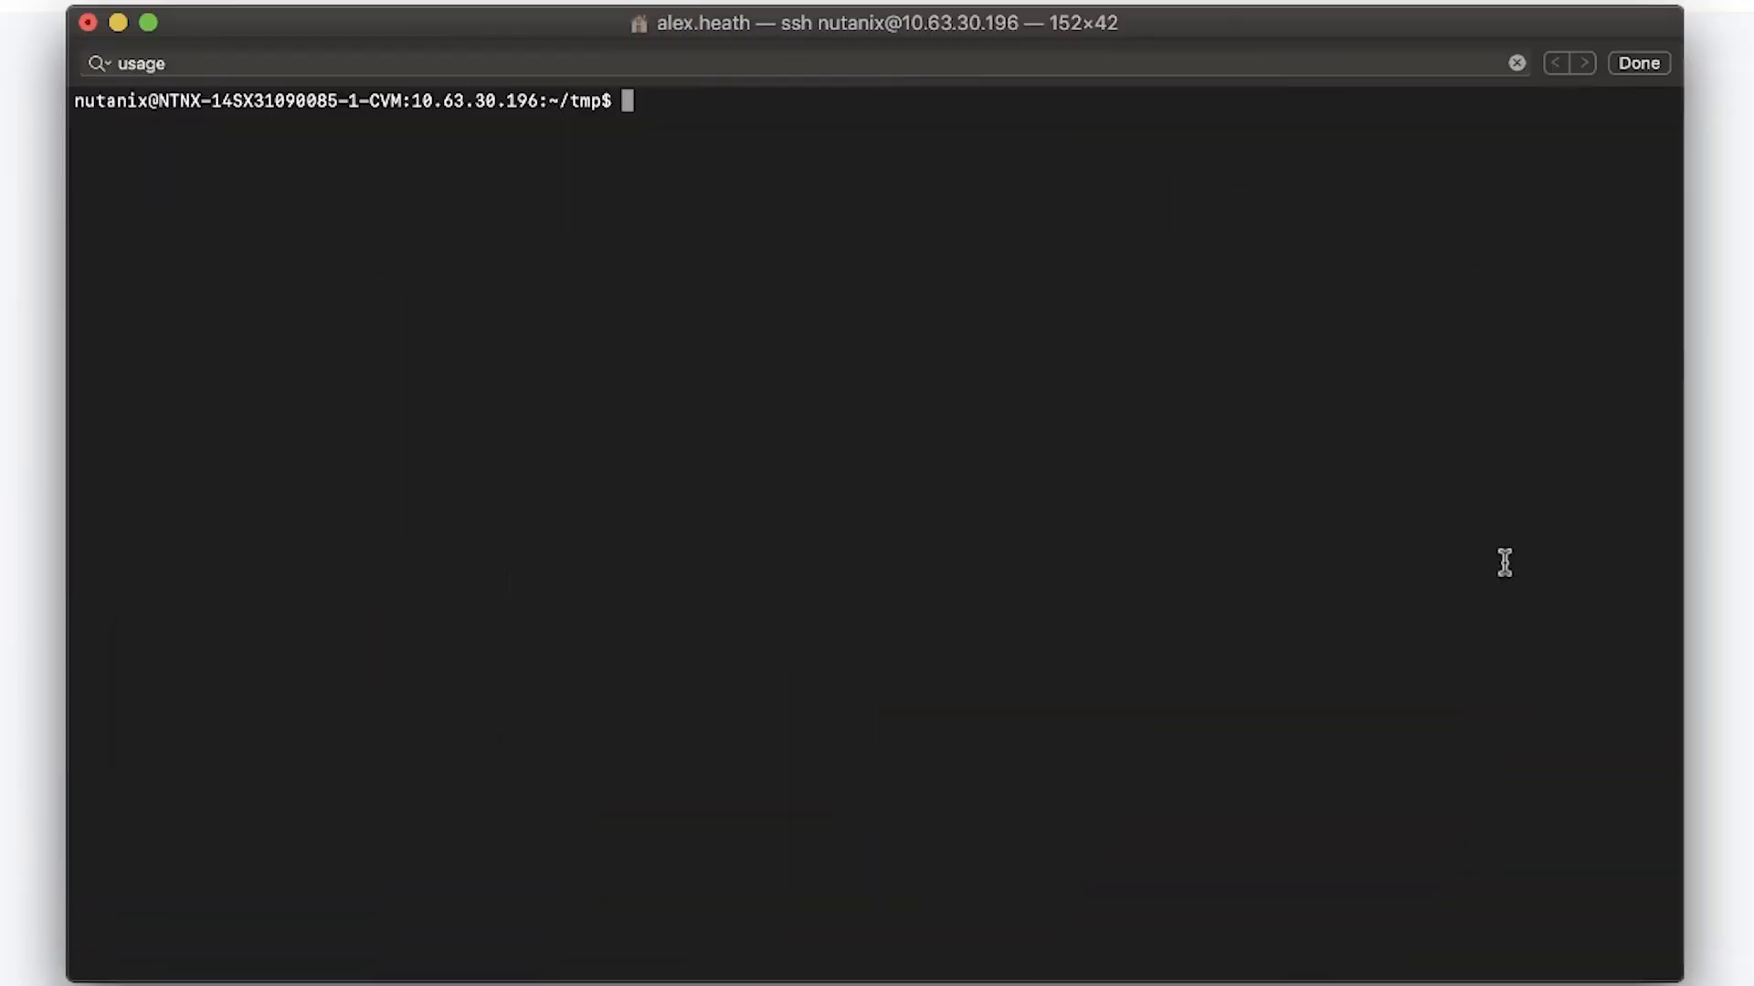
Run 'allssh df -h' again to recheck disk usage on every CVM
{"action": "type", "text": "all"}
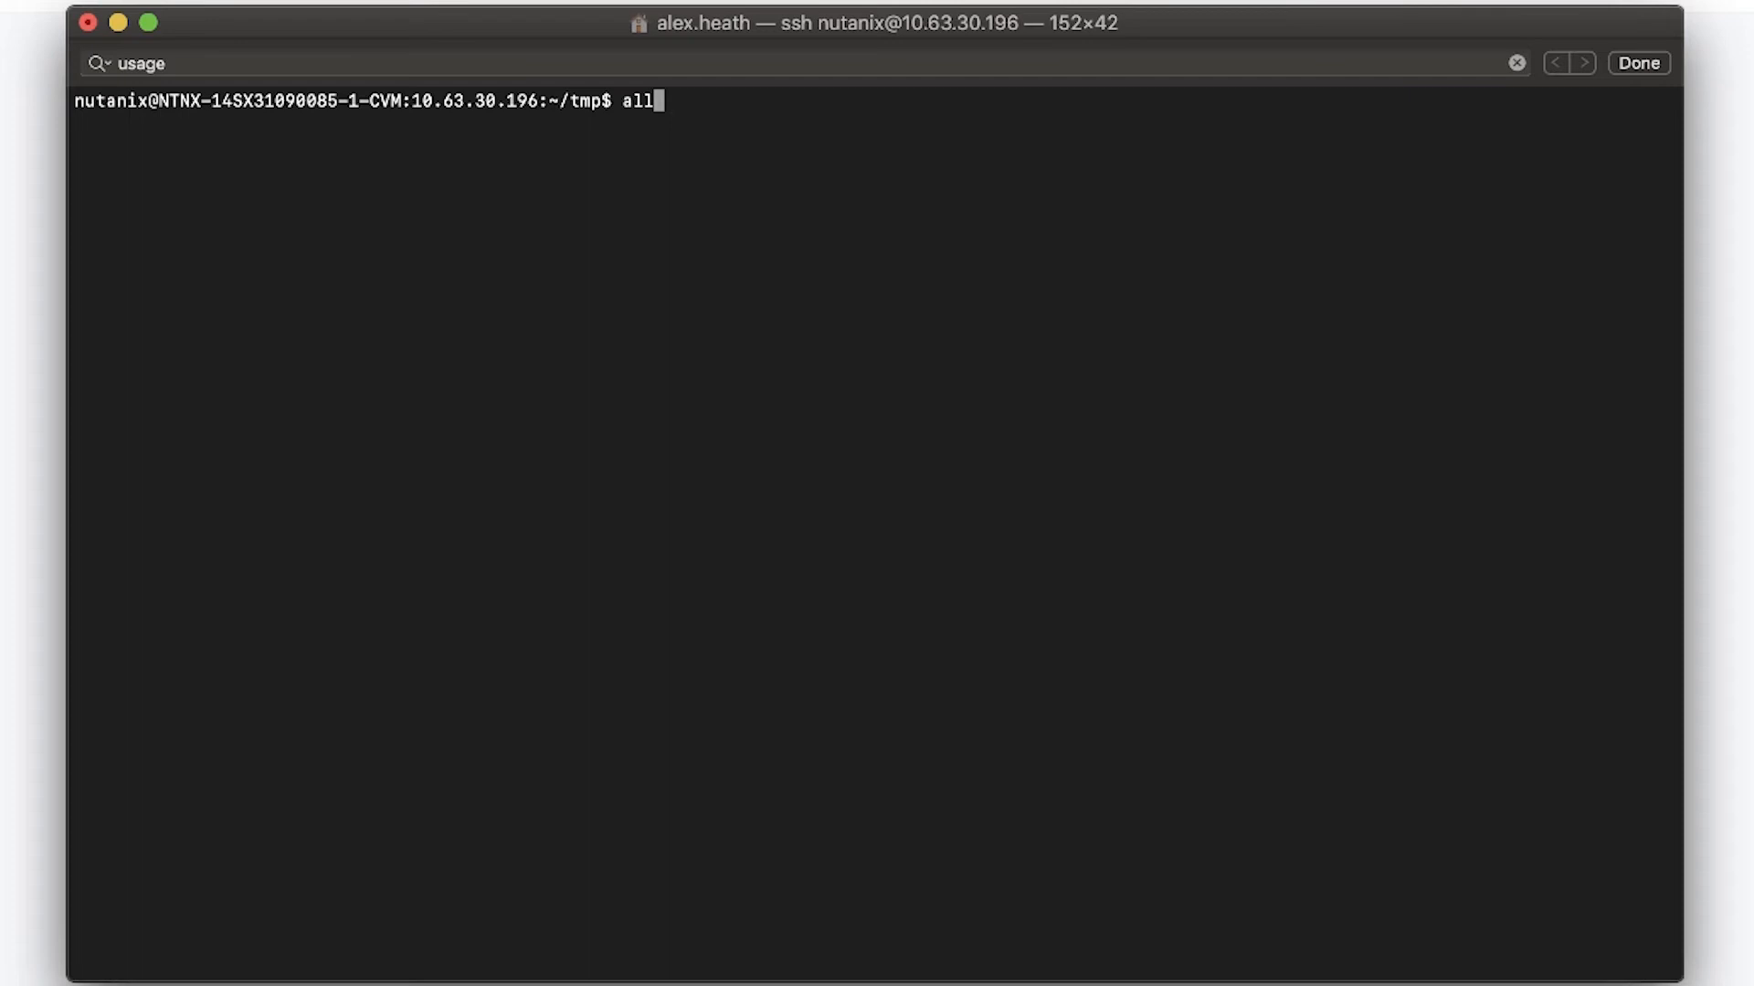
{"action": "type", "text": "ssh df -h"}
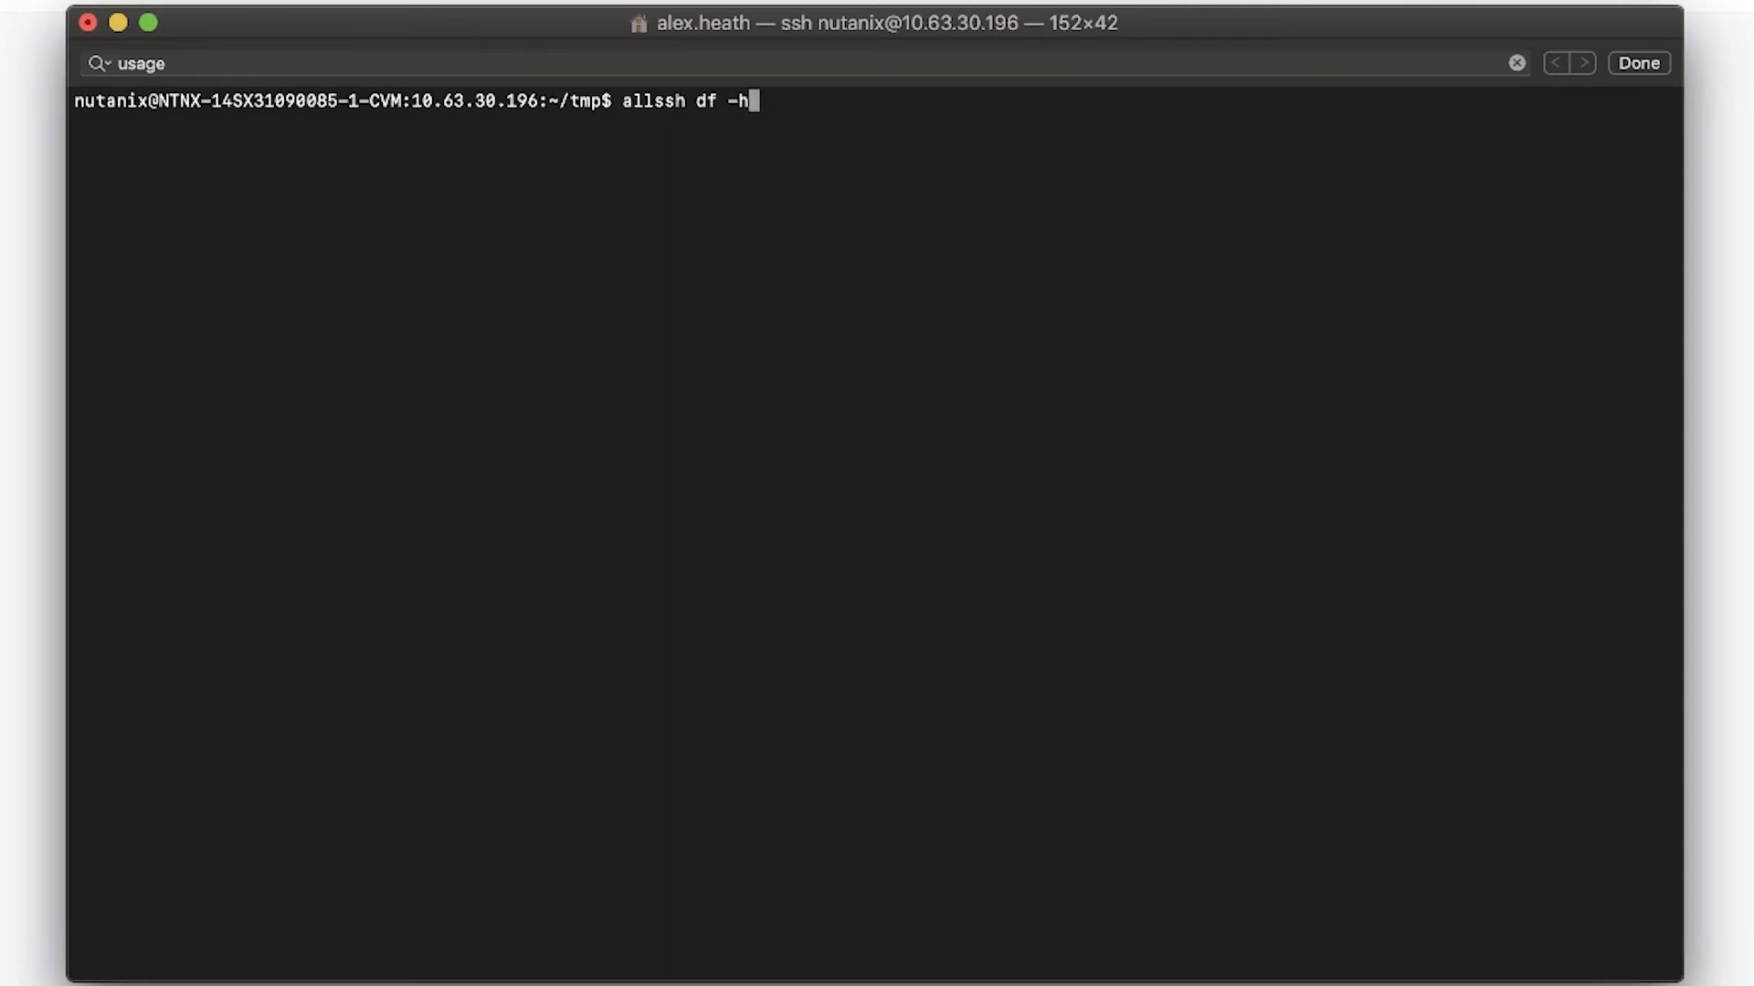
{"action": "key", "text": "Return"}
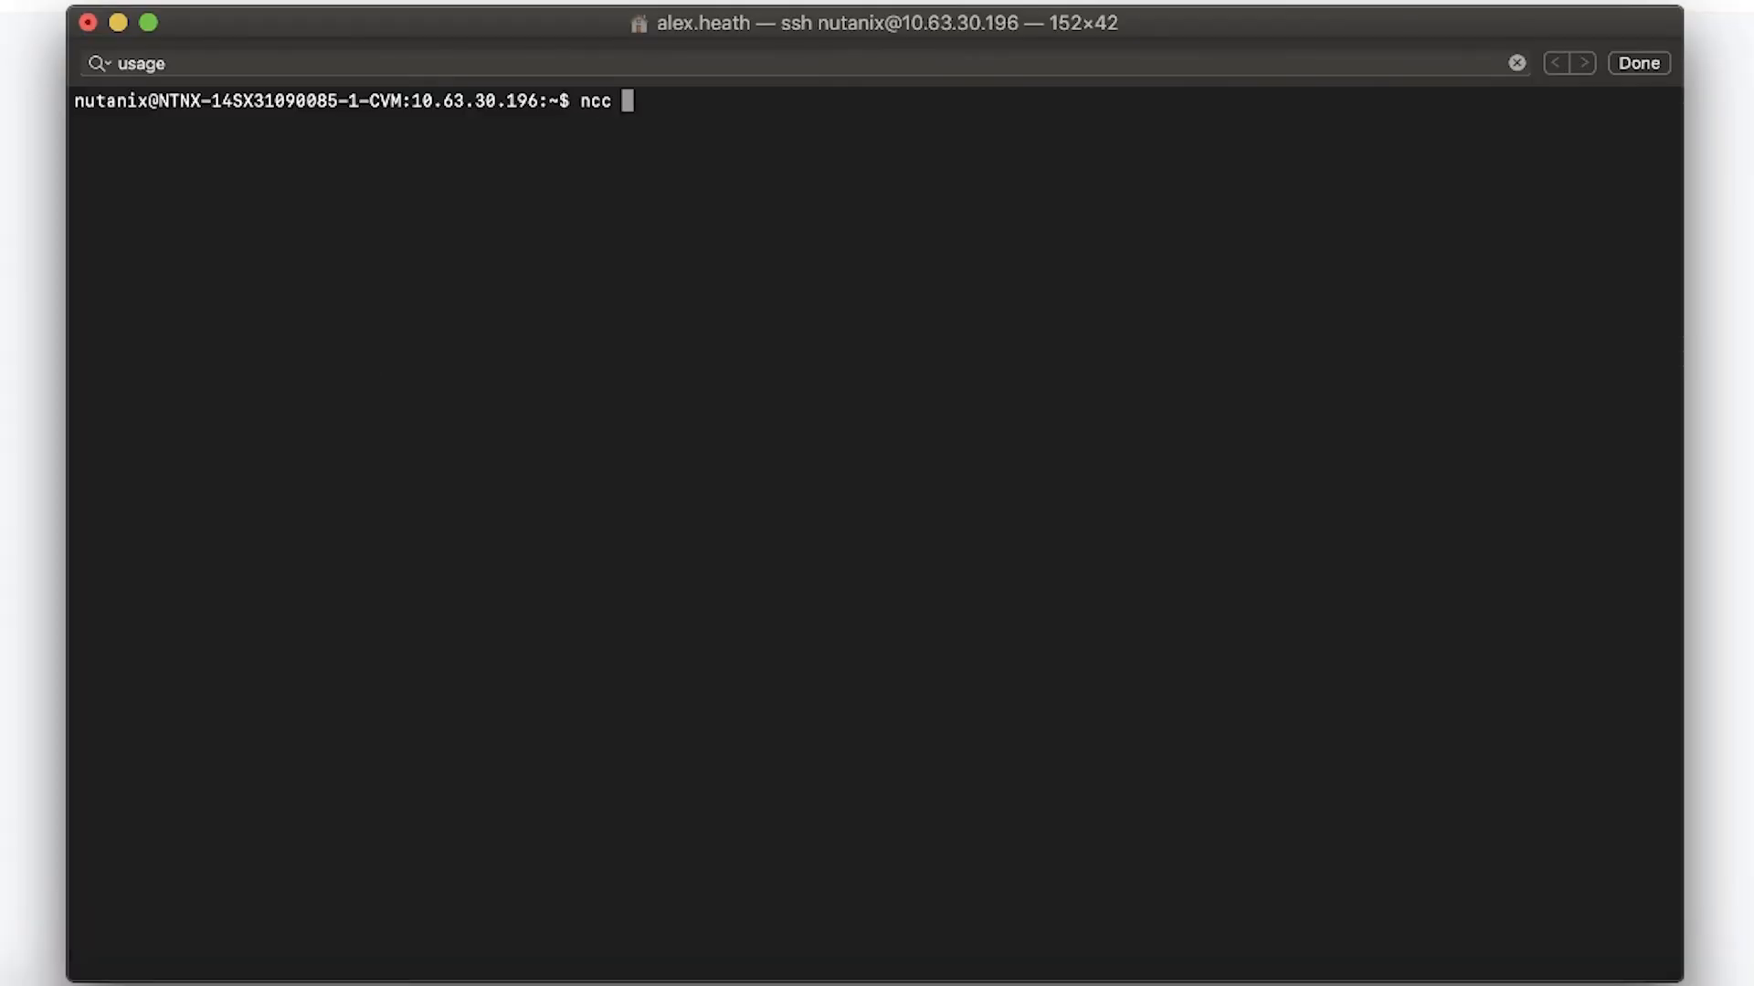
Launch 'ncc health_checks hardware_checks disk_checks disk_usage_check' across the cluster
{"action": "type", "text": "health_checks har"}
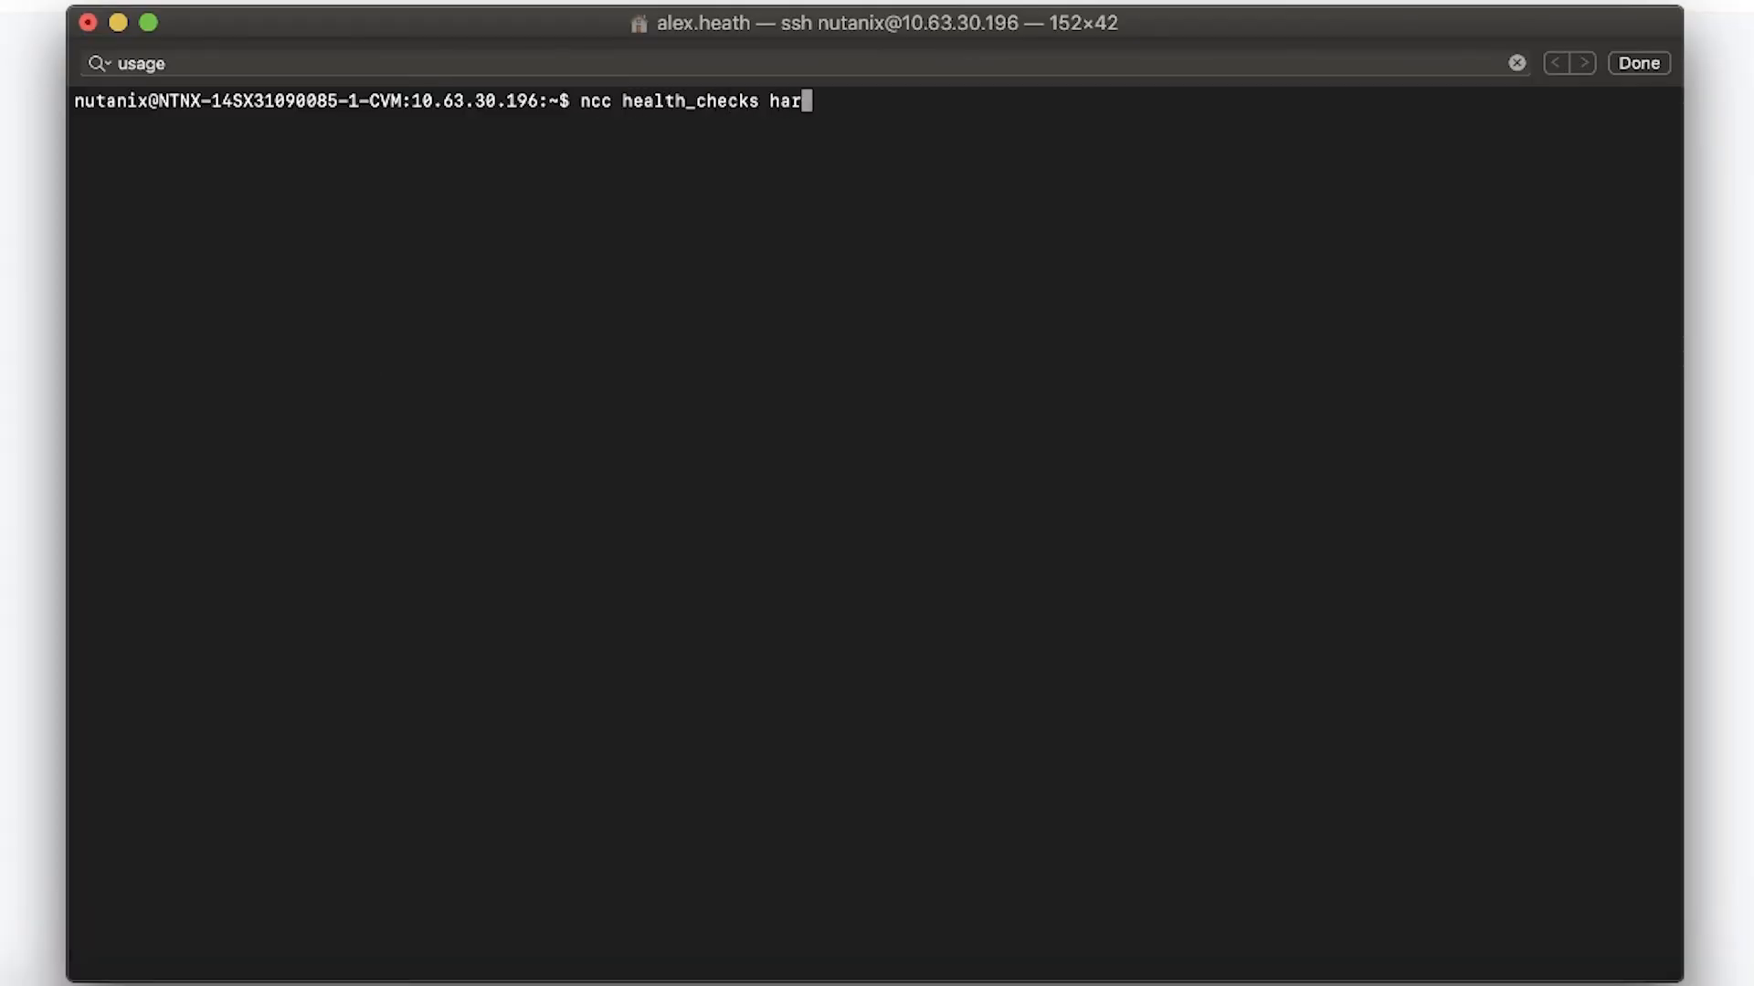
{"action": "type", "text": "dware_checks disk_che"}
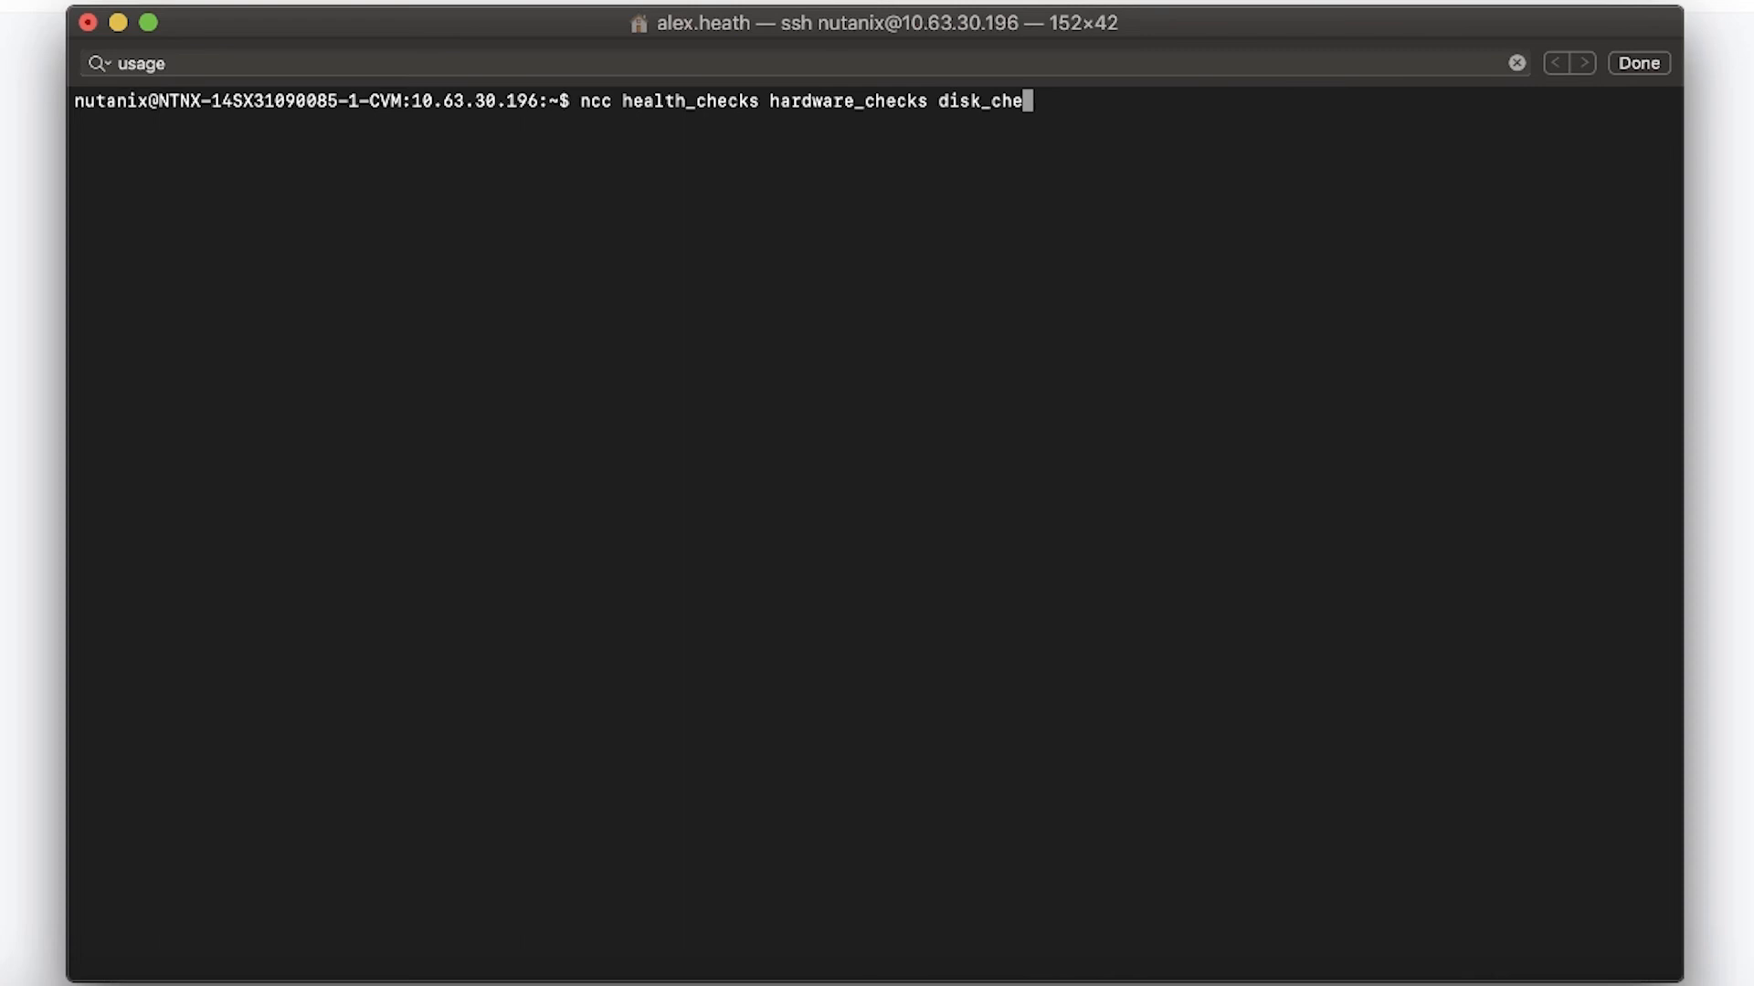
{"action": "type", "text": "cks disk_usage_check"}
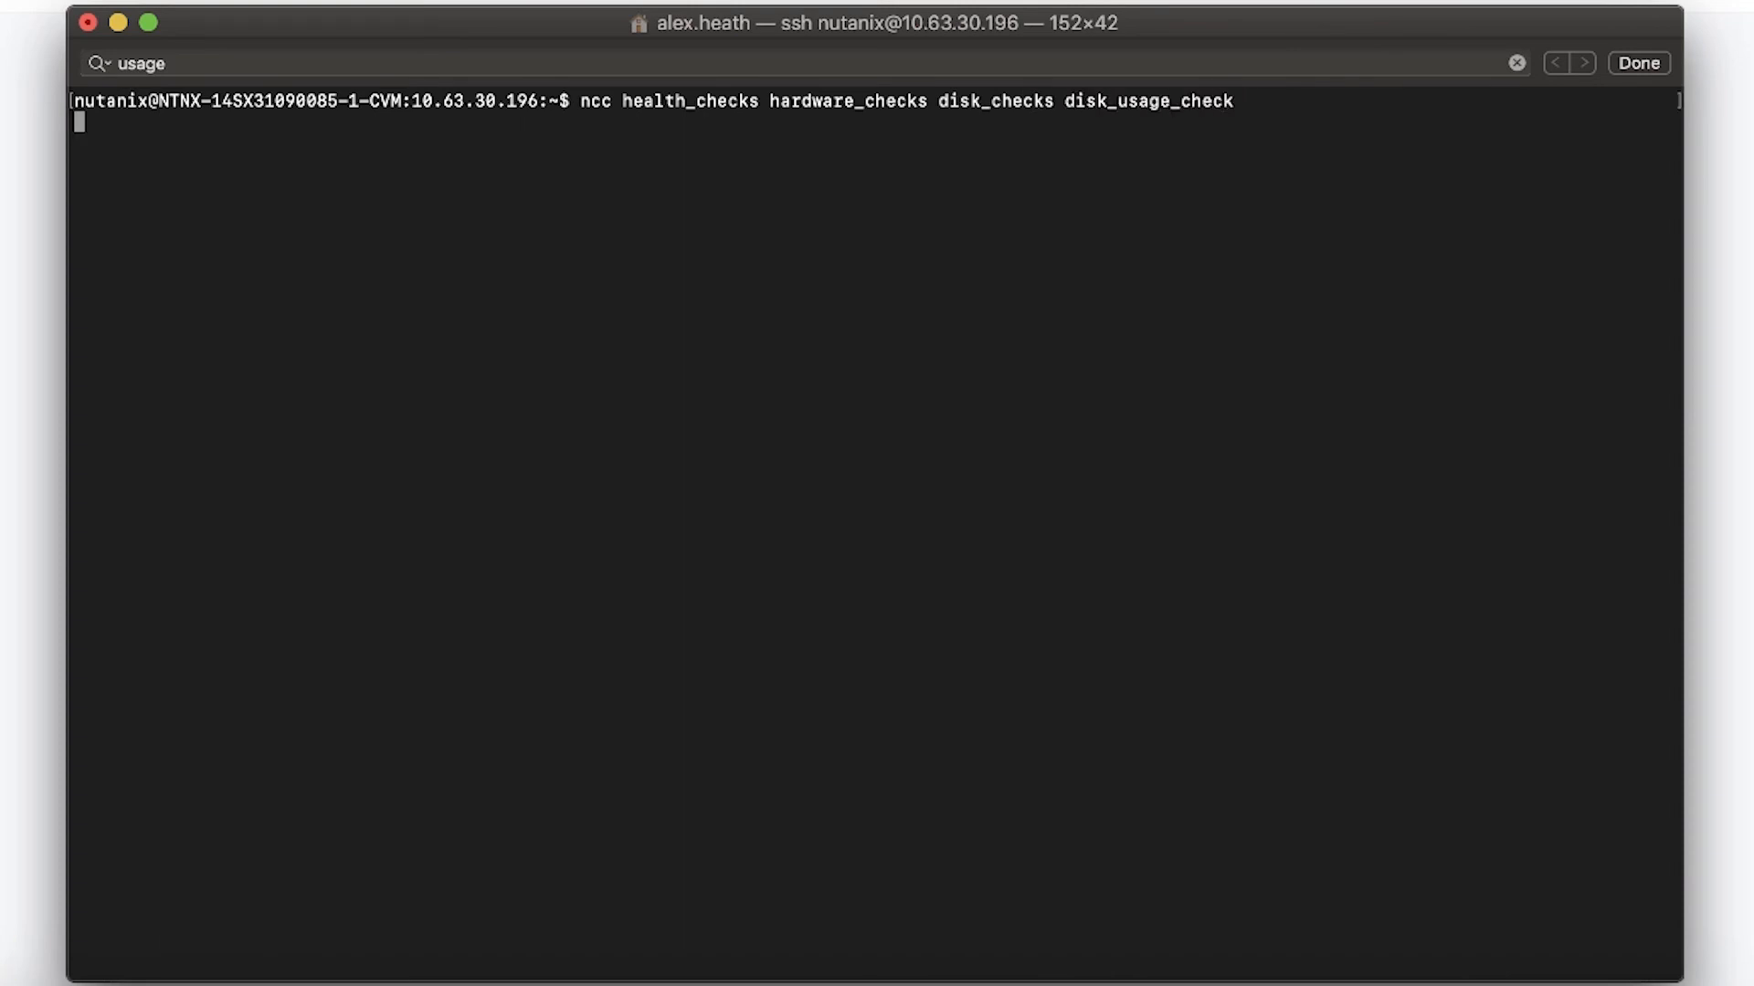
{"action": "key", "text": "Return"}
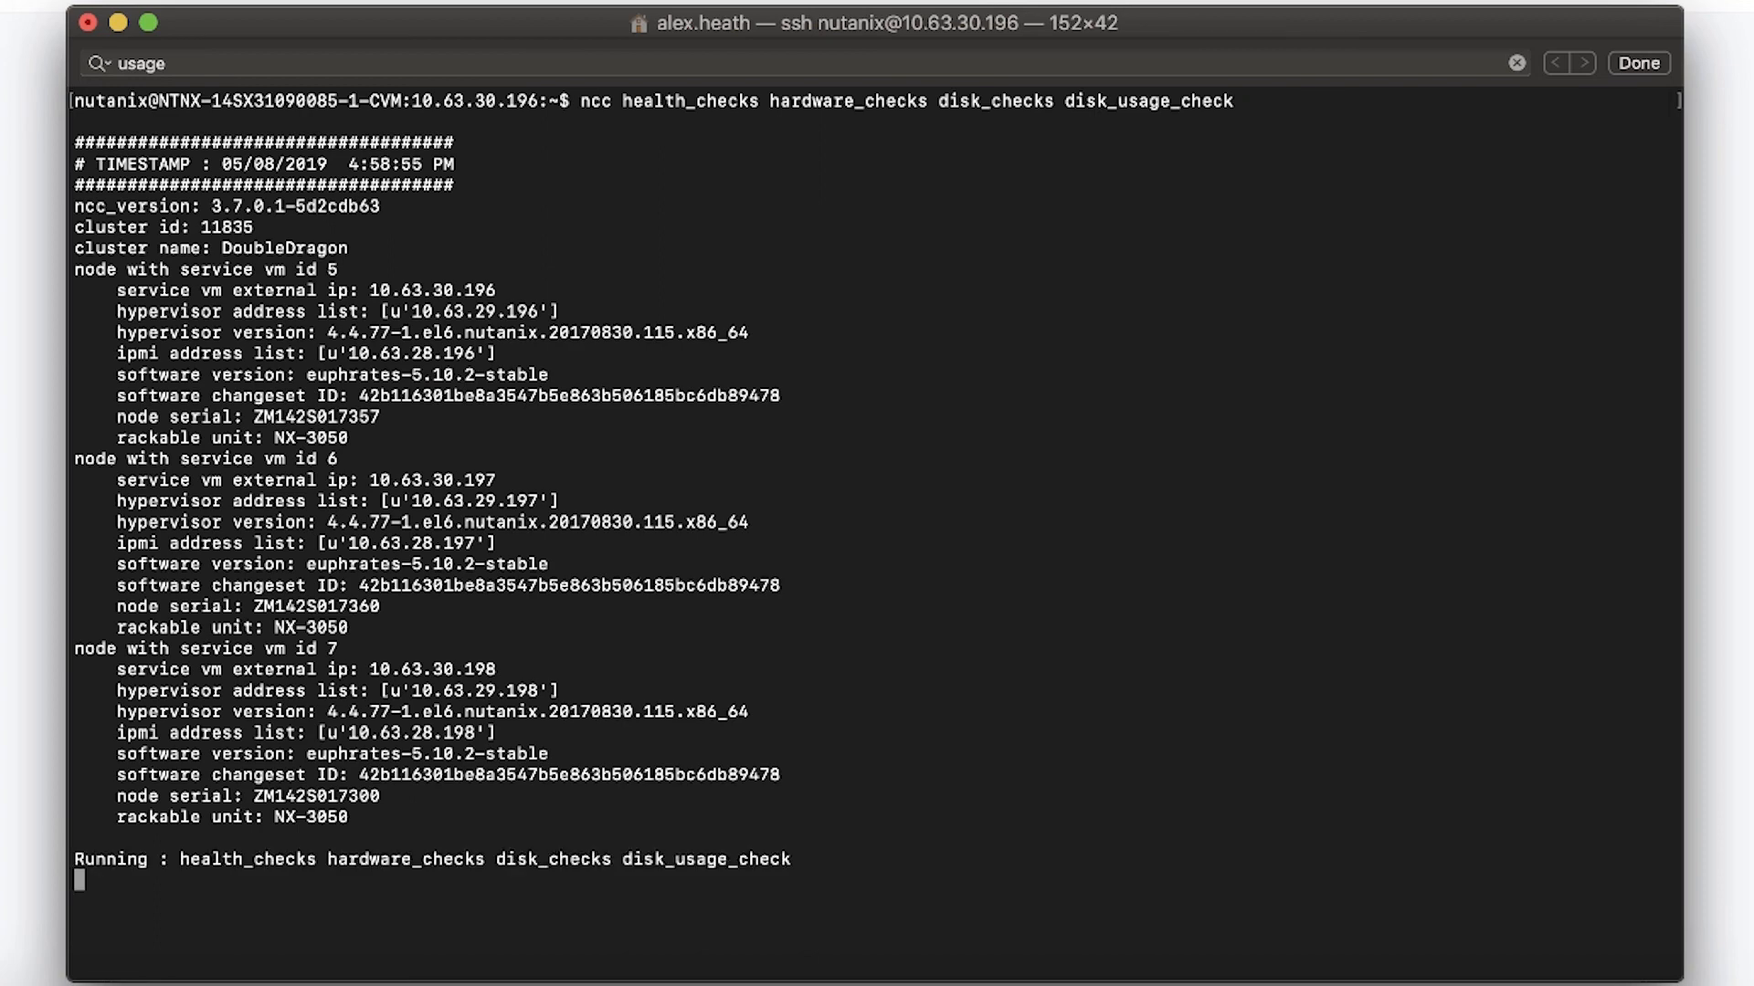